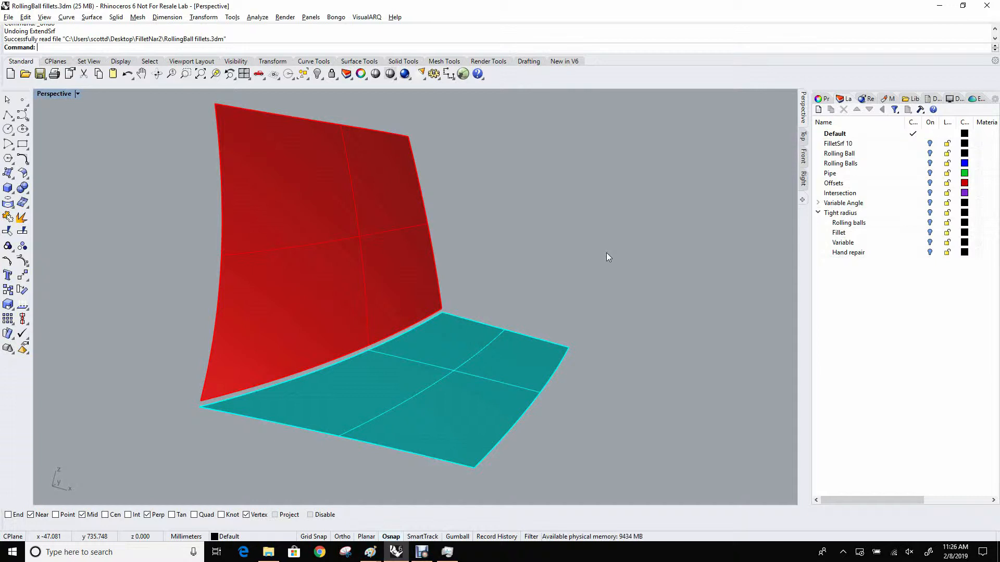
{"action": "mouse_move", "coordinate": [587, 237]}
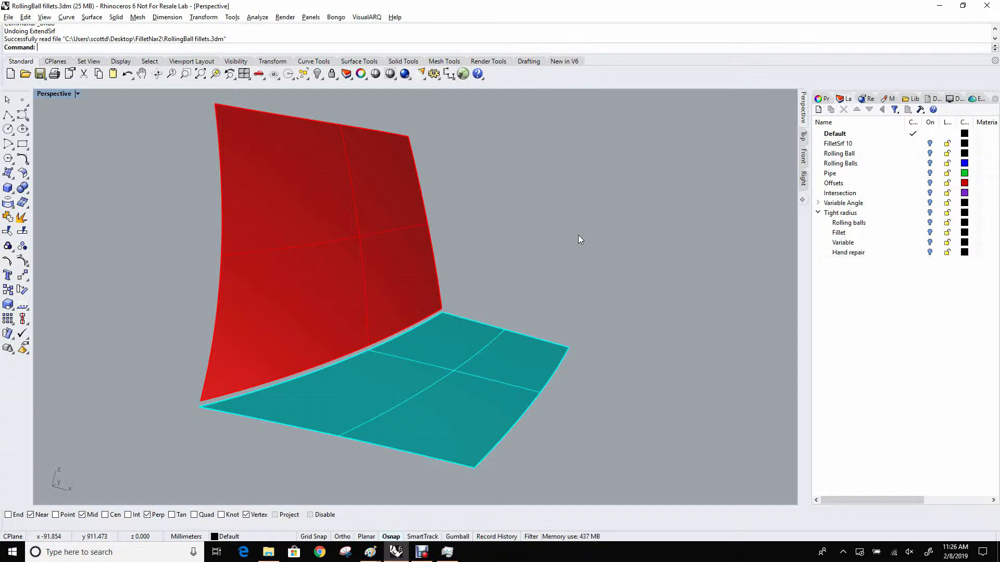
Switch back to the Rhinoceros window showing the FilletSrf 10 surface
{"action": "key", "text": "alt+tab"}
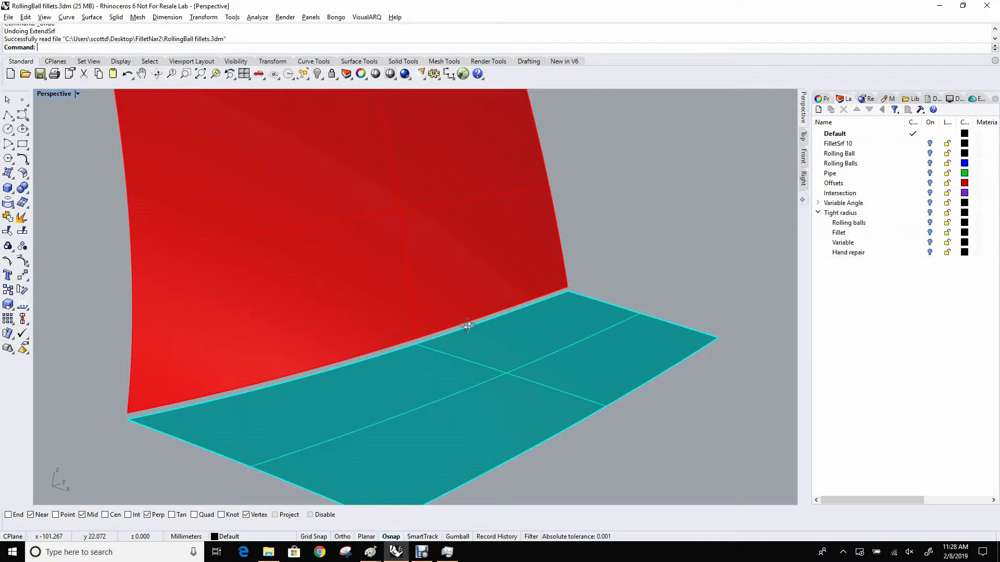
{"action": "mouse_move", "coordinate": [490, 327]}
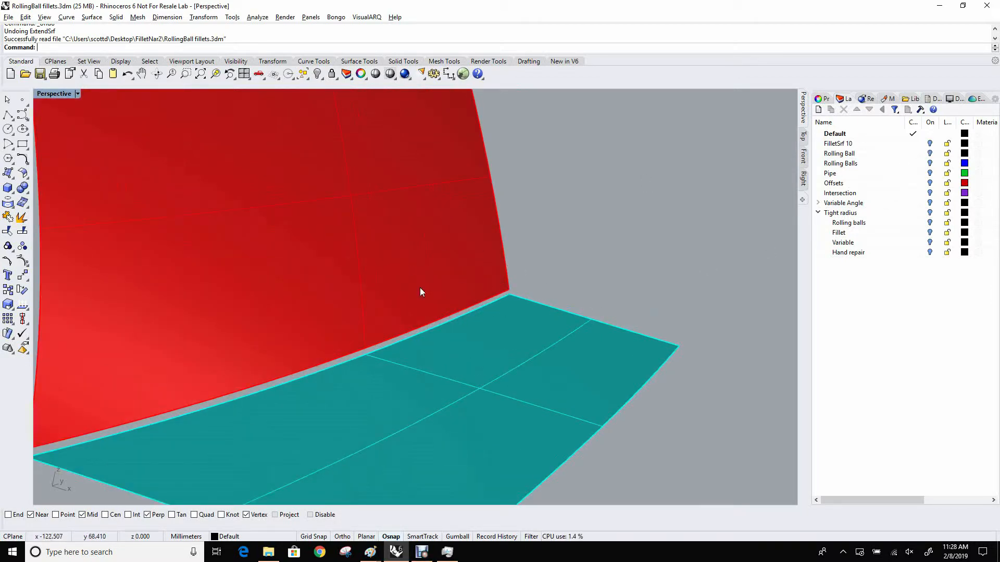
{"action": "mouse_move", "coordinate": [576, 277]}
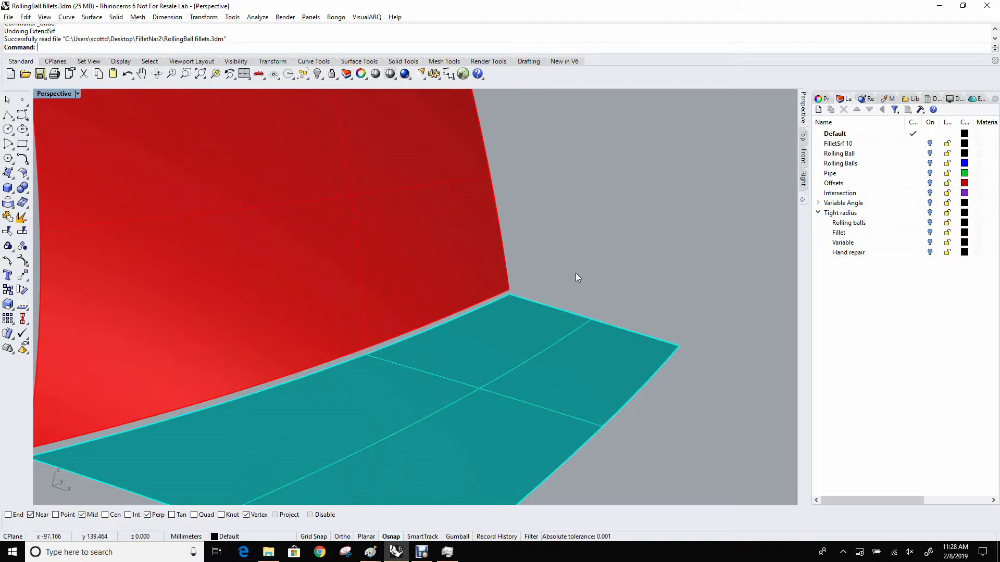
{"action": "mouse_move", "coordinate": [928, 144]}
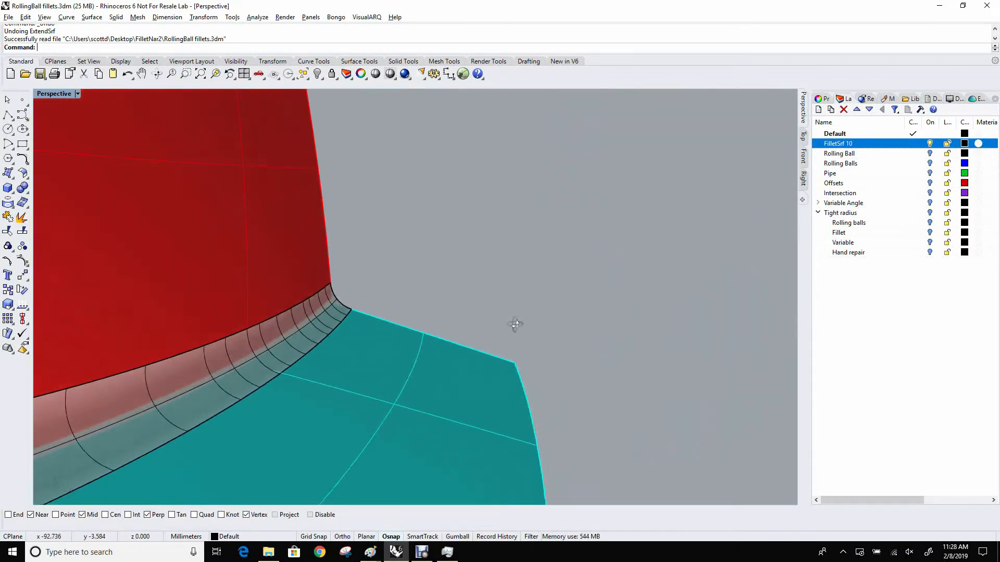
{"action": "left_click_drag", "start_coordinate": [514, 324], "coordinate": [454, 328]}
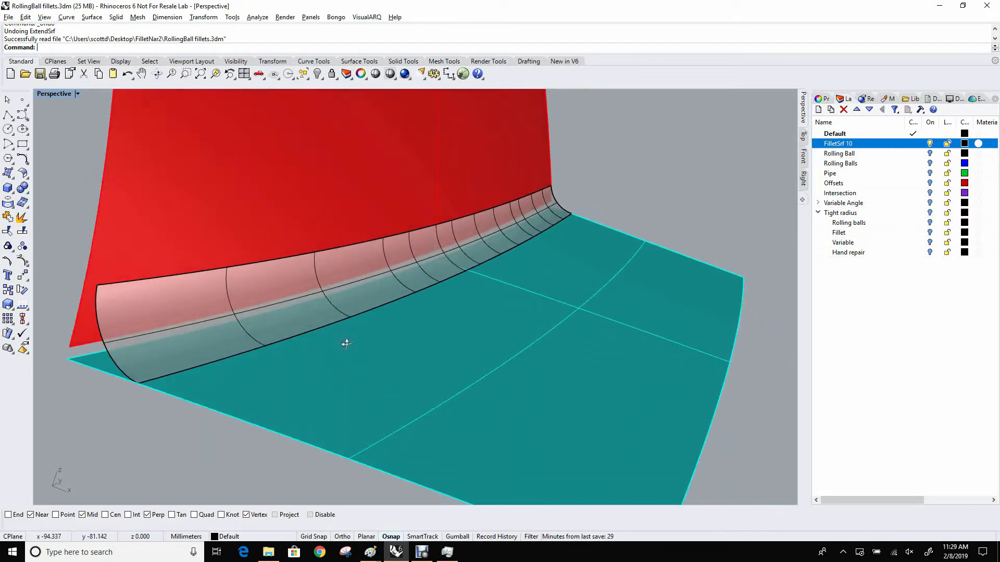
{"action": "left_click_drag", "start_coordinate": [345, 345], "coordinate": [504, 259]}
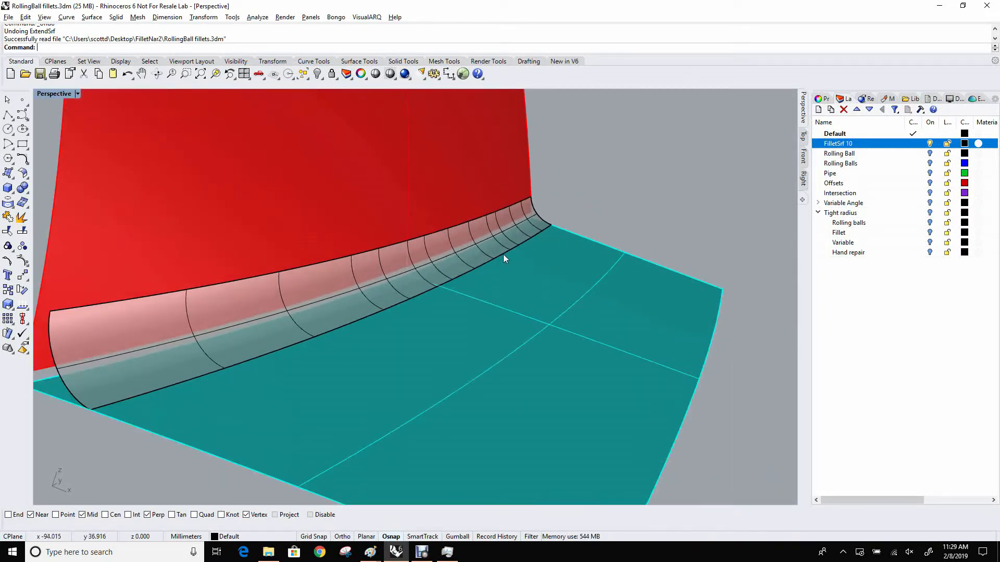
{"action": "mouse_move", "coordinate": [544, 220]}
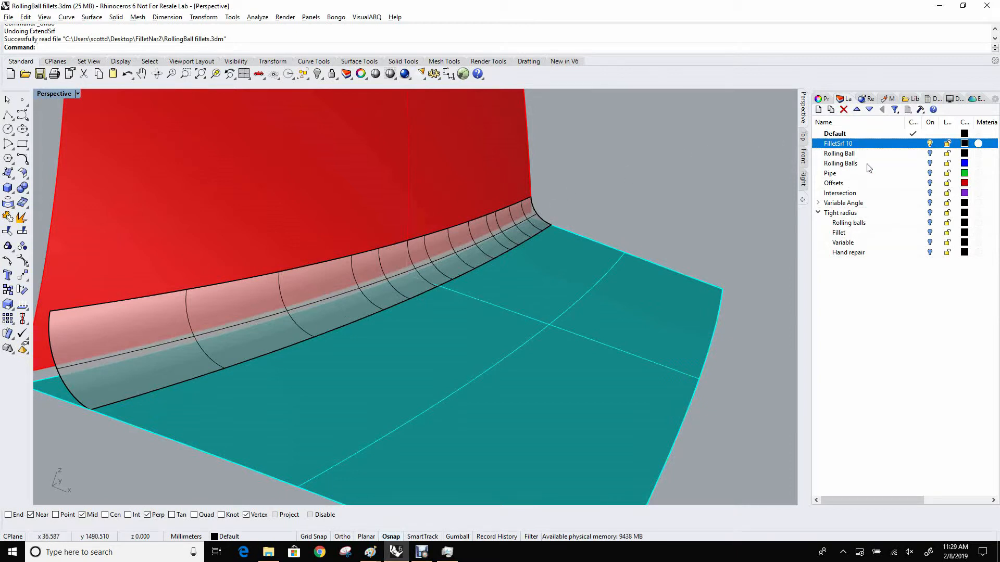
Show the Rolling Ball sphere nestled against the red and teal surfaces and orbit around it
{"action": "left_click", "coordinate": [930, 143]}
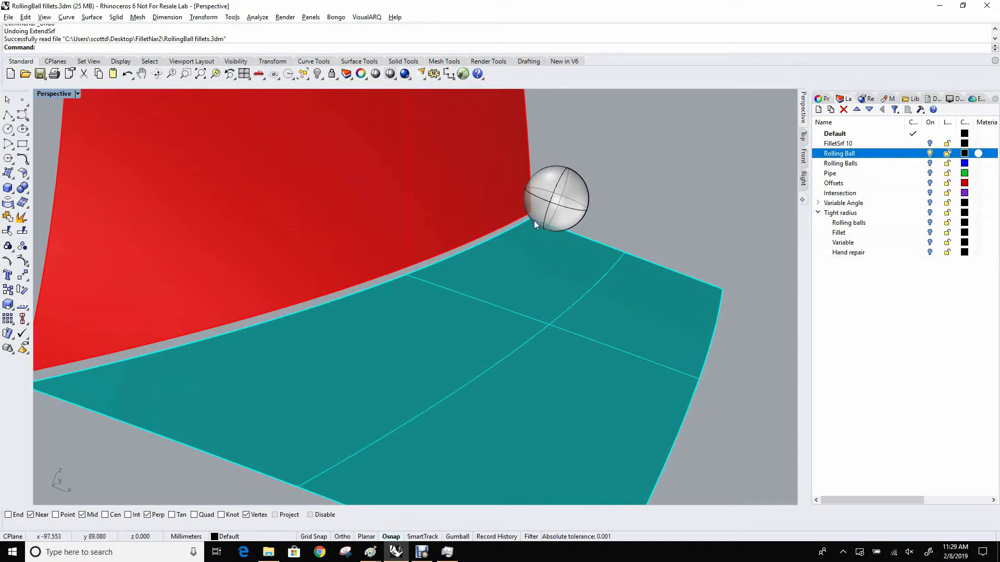
{"action": "left_click_drag", "start_coordinate": [542, 223], "coordinate": [483, 206]}
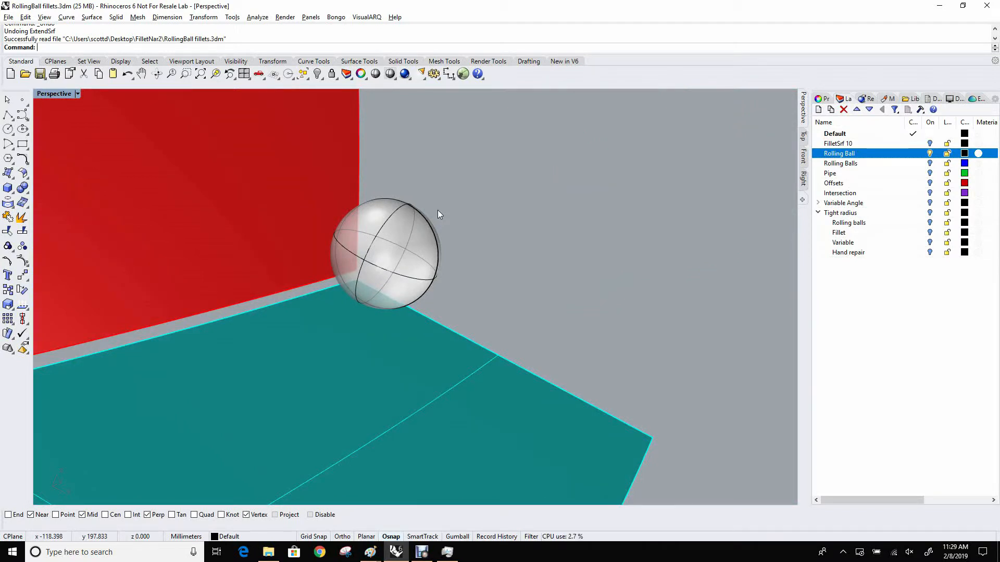
{"action": "mouse_move", "coordinate": [450, 205]}
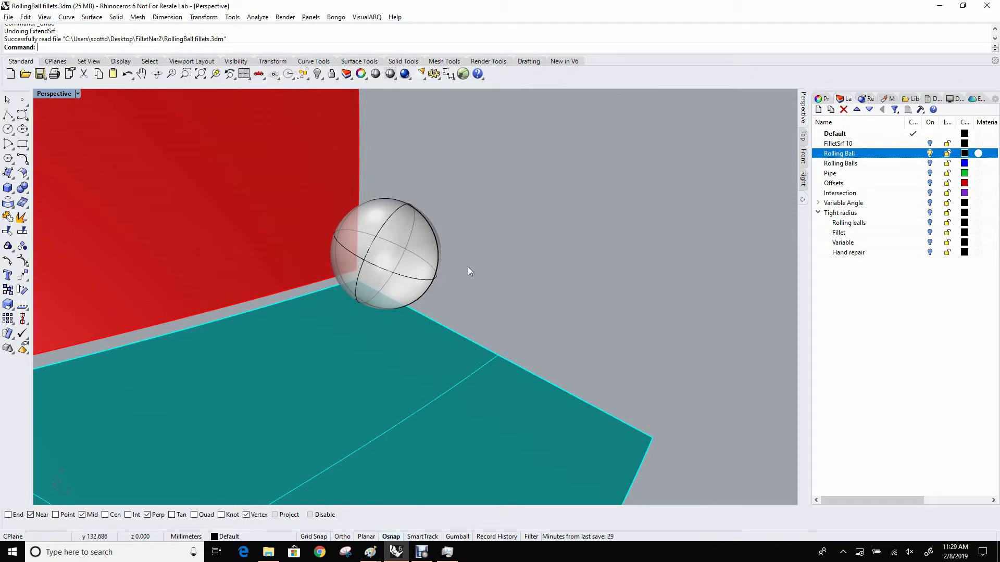
{"action": "mouse_move", "coordinate": [460, 268]}
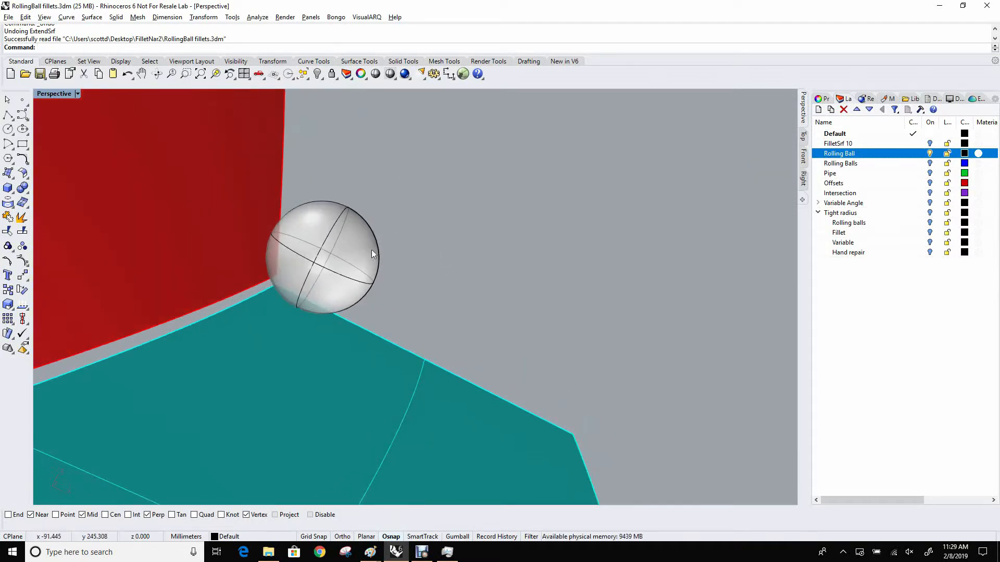
{"action": "mouse_move", "coordinate": [343, 261]}
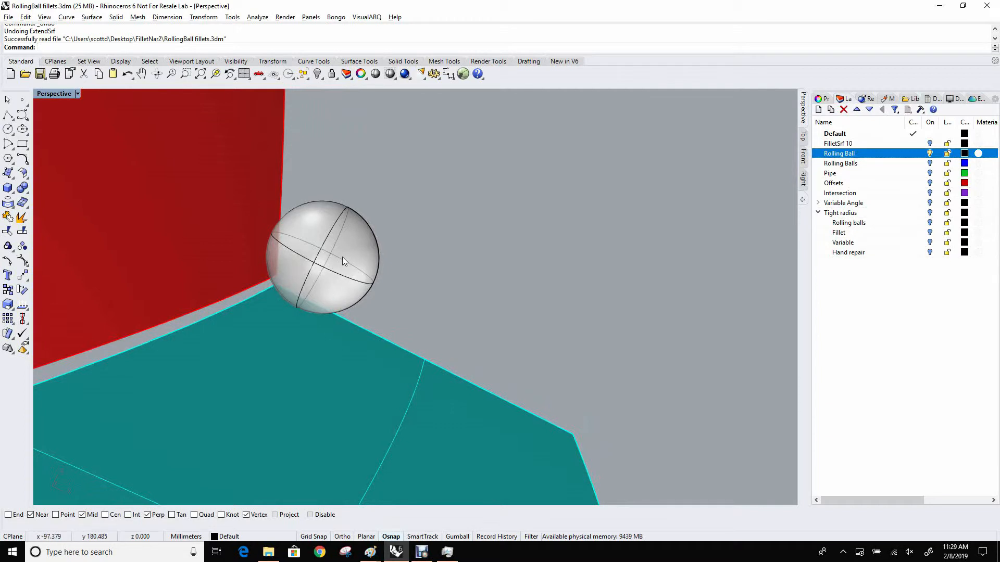
{"action": "mouse_move", "coordinate": [305, 317]}
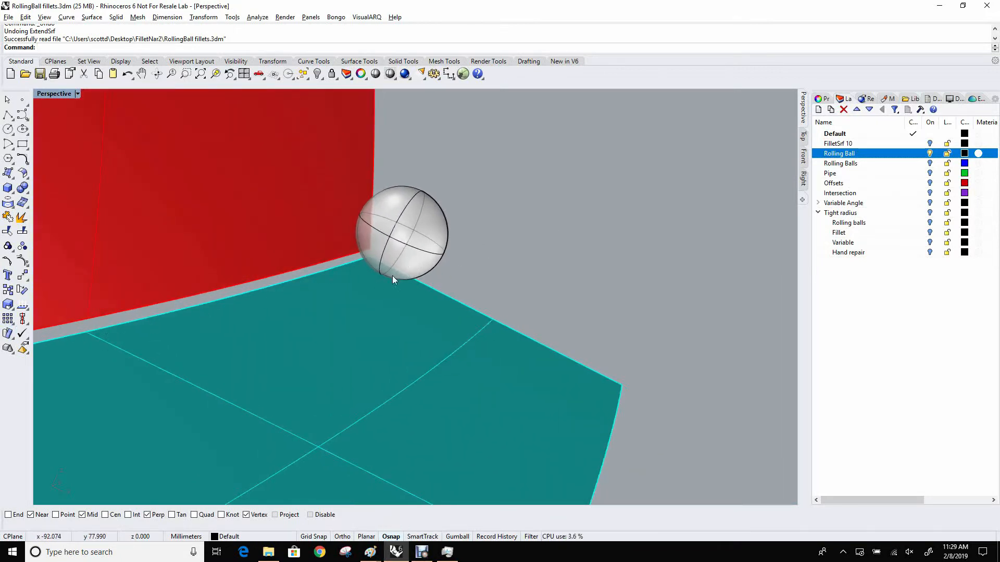
{"action": "mouse_move", "coordinate": [381, 279]}
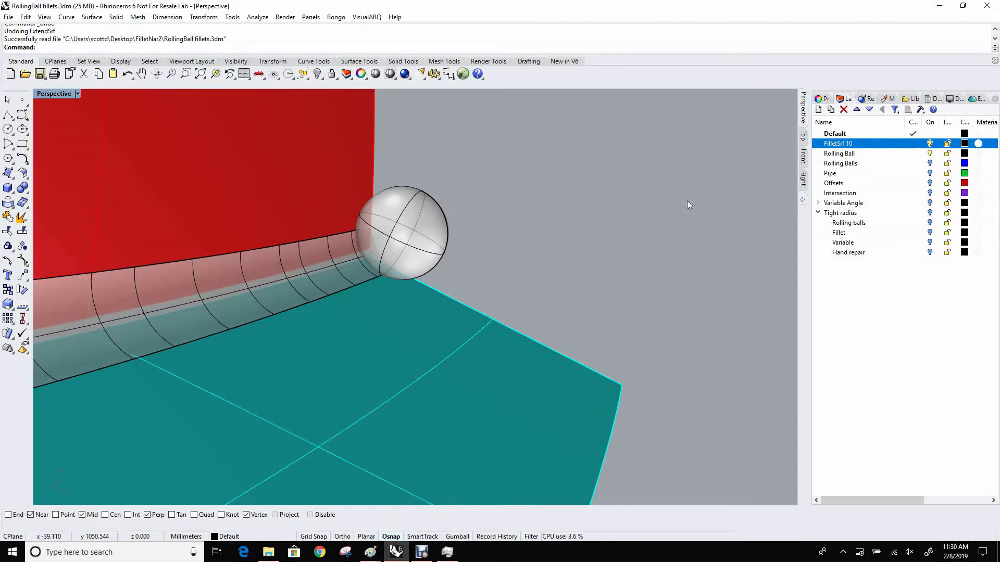
Hide the FilletSrf 10 surface so only the rolling ball touches both surfaces
{"action": "left_click", "coordinate": [930, 143]}
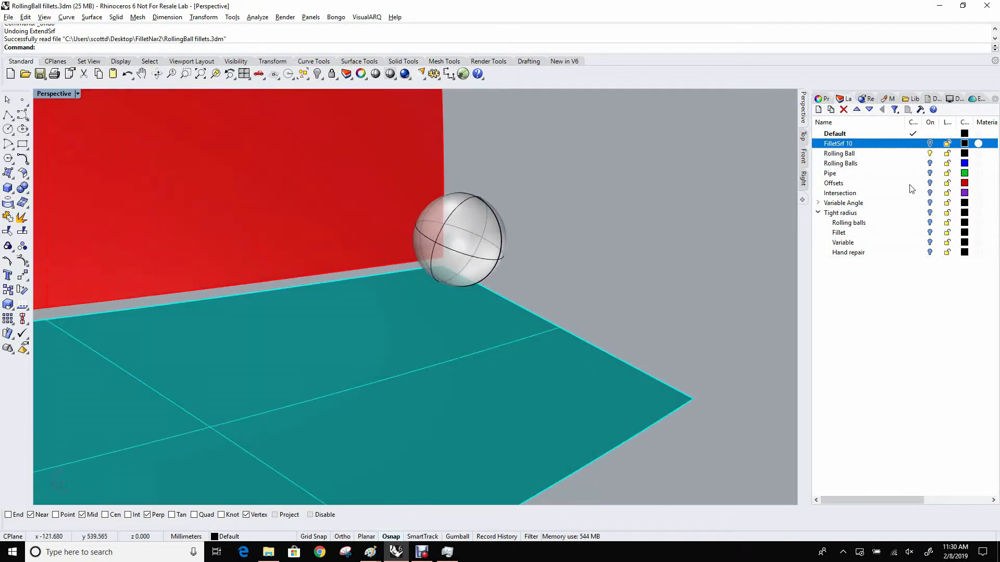
{"action": "mouse_move", "coordinate": [930, 153]}
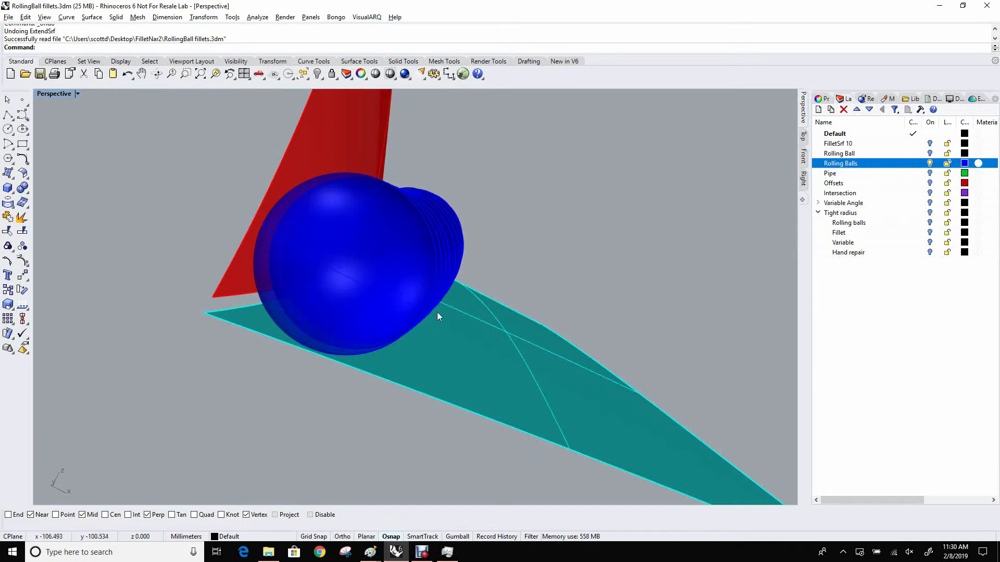
Hide the Rolling Balls layer so the green pipe runs along the corner instead
{"action": "scroll", "scroll_direction": "down", "scroll_amount": 3}
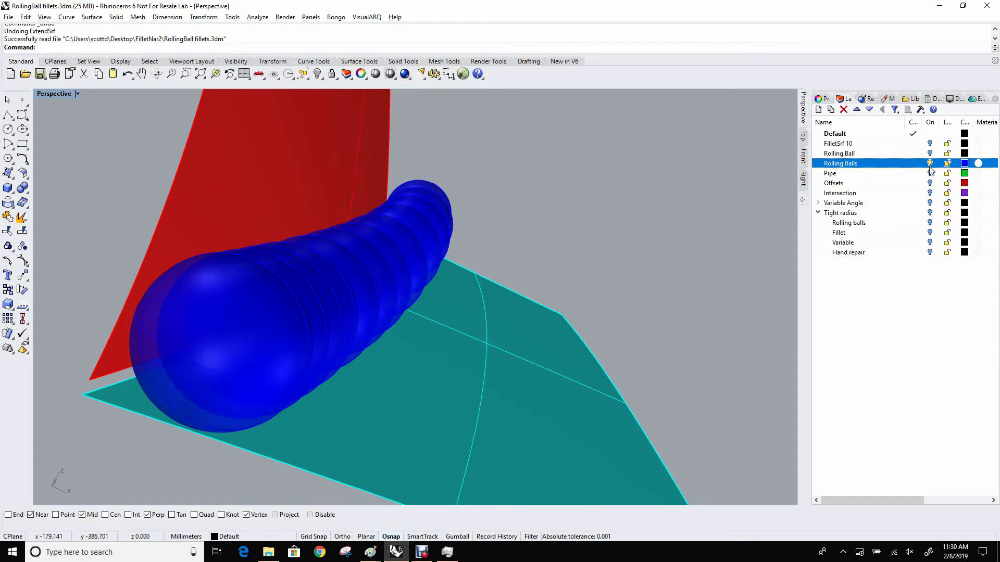
{"action": "left_click", "coordinate": [830, 173]}
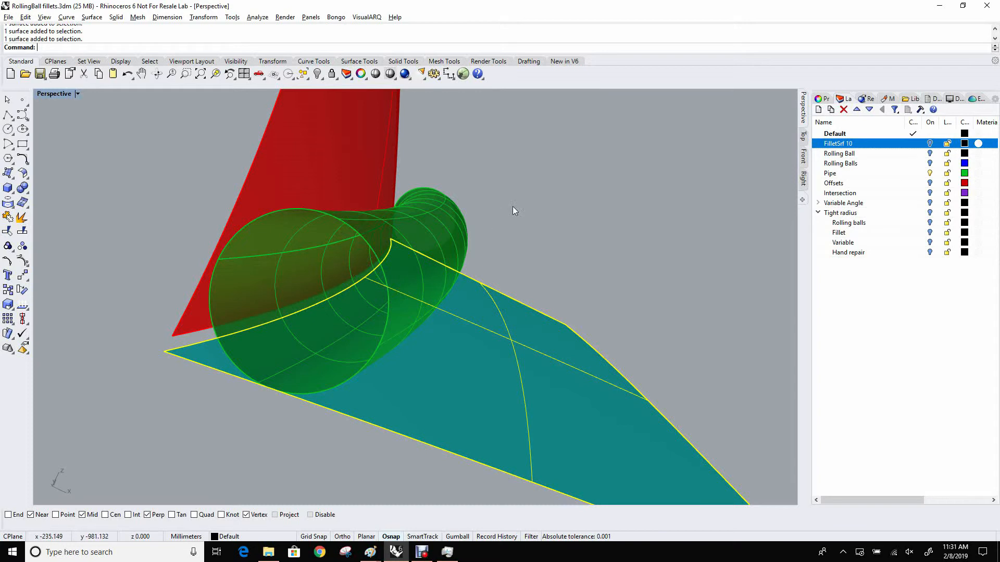
Show the Offsets layer surfaces cutting through the green pipe
{"action": "left_click", "coordinate": [833, 184]}
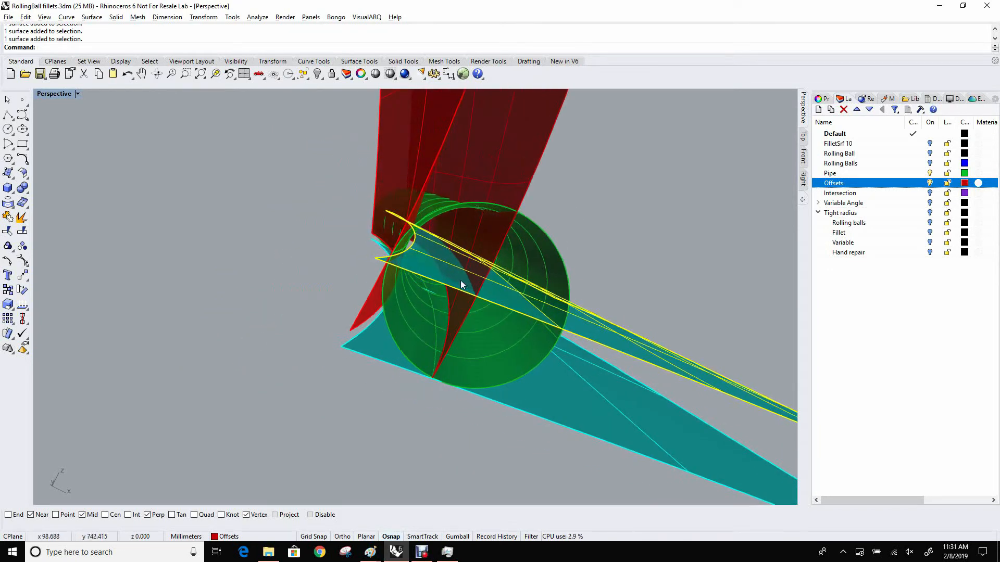
{"action": "left_click", "coordinate": [840, 193]}
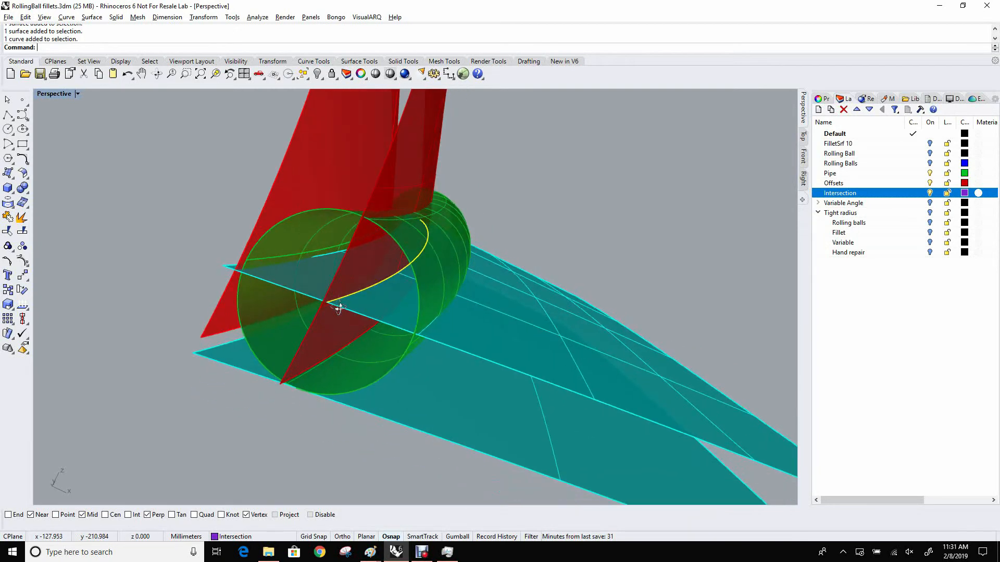
{"action": "mouse_move", "coordinate": [484, 249]}
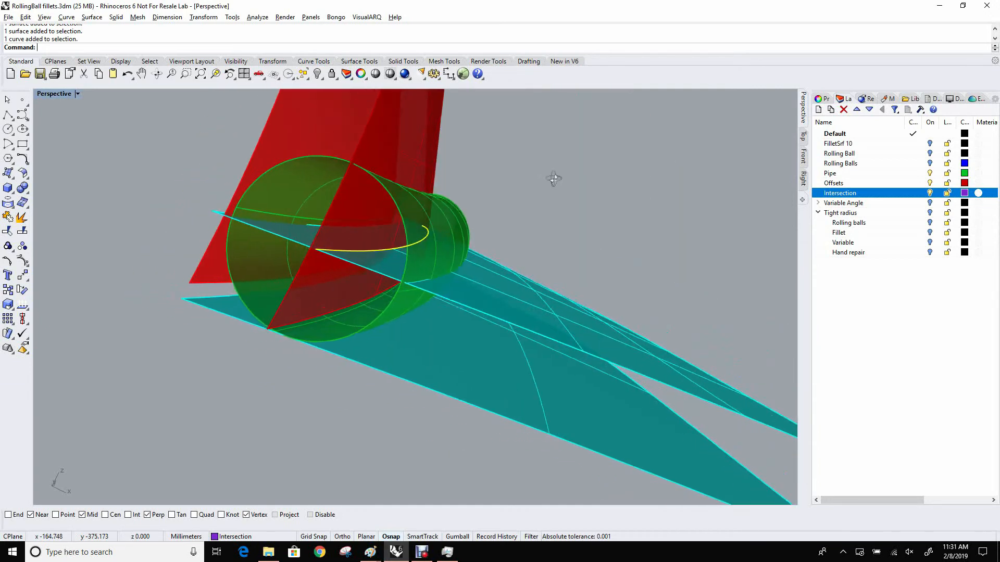
Orbit the Perspective view around the pipe and its centre intersection curve
{"action": "left_click_drag", "start_coordinate": [553, 178], "coordinate": [468, 223]}
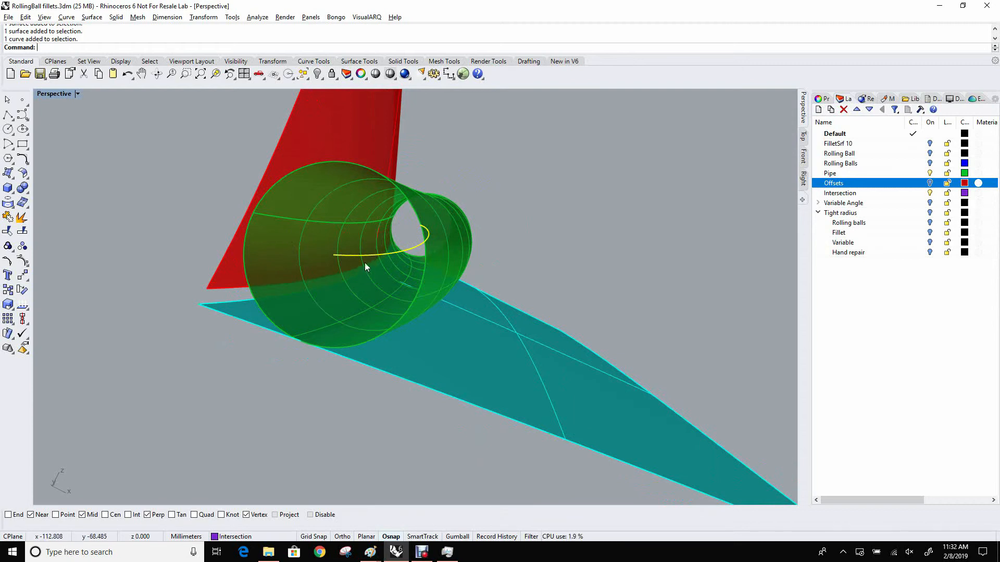
{"action": "mouse_move", "coordinate": [382, 371]}
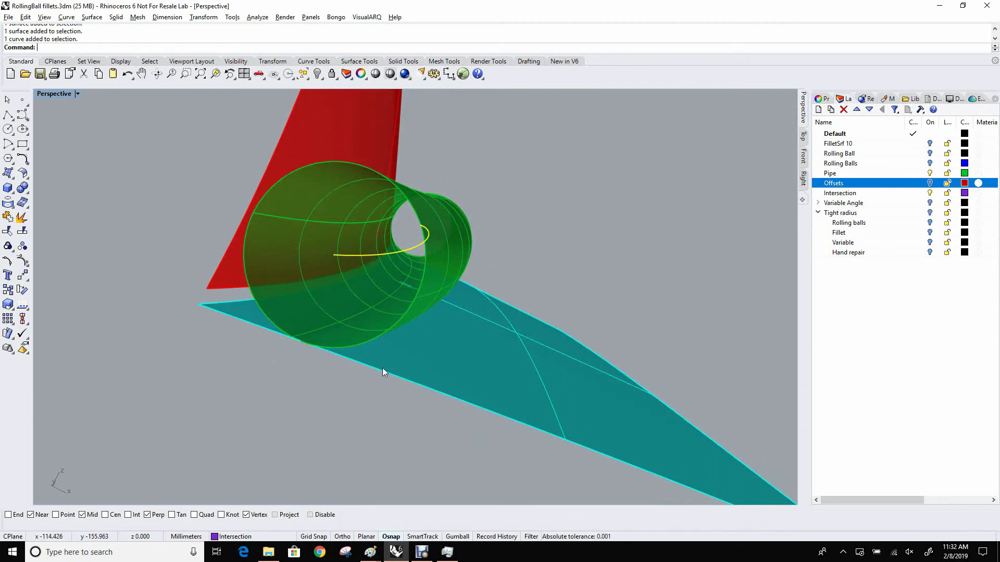